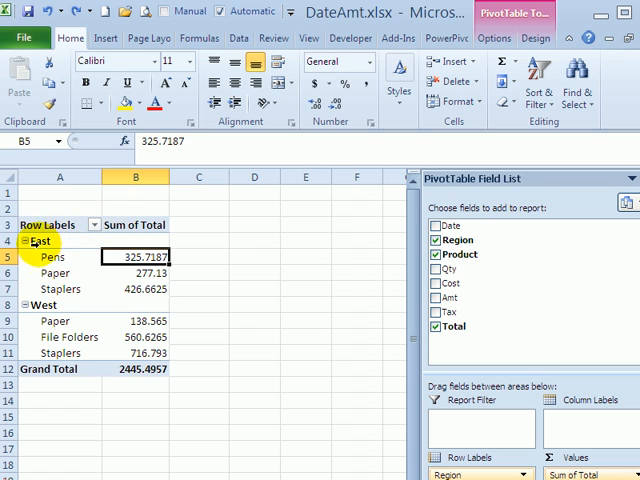
{"action": "mouse_move", "coordinate": [490, 8]}
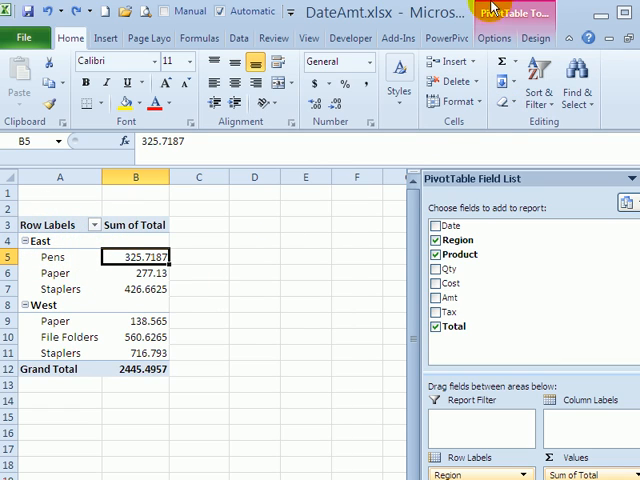
{"action": "mouse_move", "coordinate": [513, 13]}
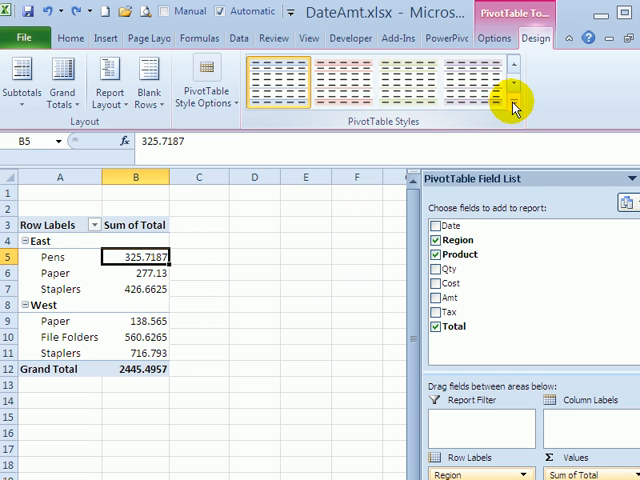
Expand the PivotTable Styles gallery and scroll to the darker blue styles
{"action": "left_click", "coordinate": [512, 108]}
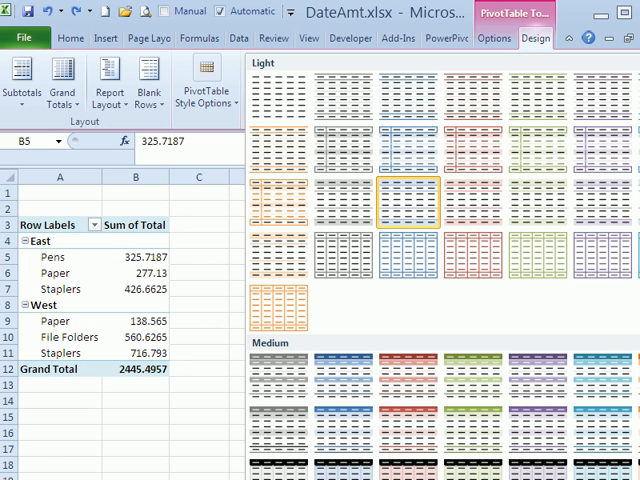
{"action": "scroll", "scroll_direction": "down", "scroll_amount": 3}
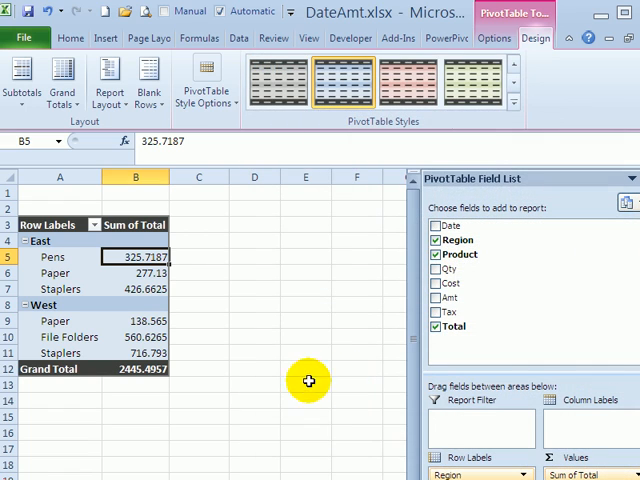
{"action": "mouse_move", "coordinate": [57, 178]}
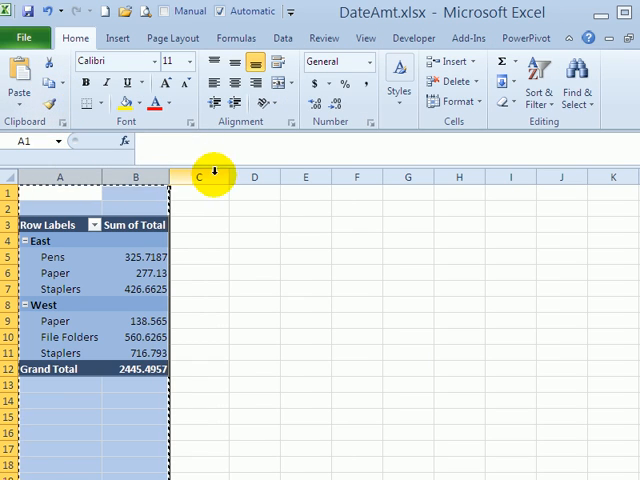
Paste the copied pivot columns at D1 as Values & Source Formatting, then select columns D–F
{"action": "left_click", "coordinate": [255, 192]}
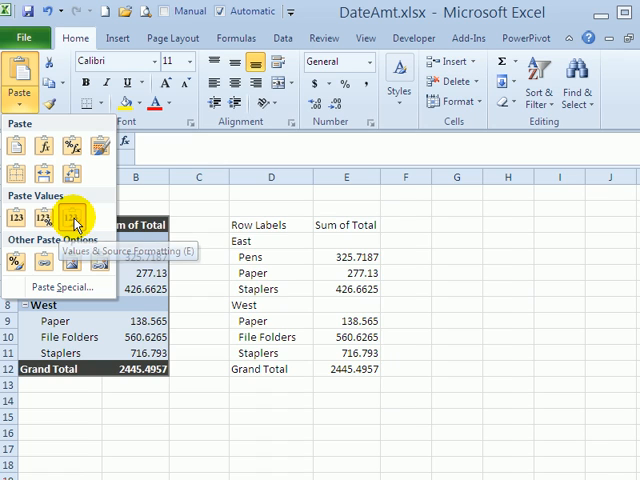
{"action": "left_click", "coordinate": [72, 217]}
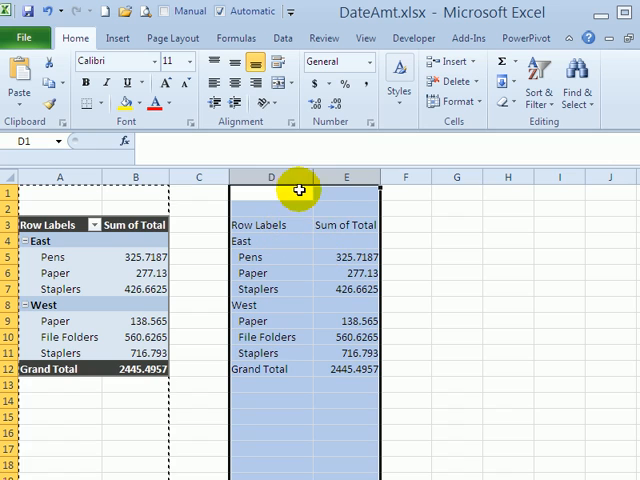
{"action": "left_click", "coordinate": [405, 177]}
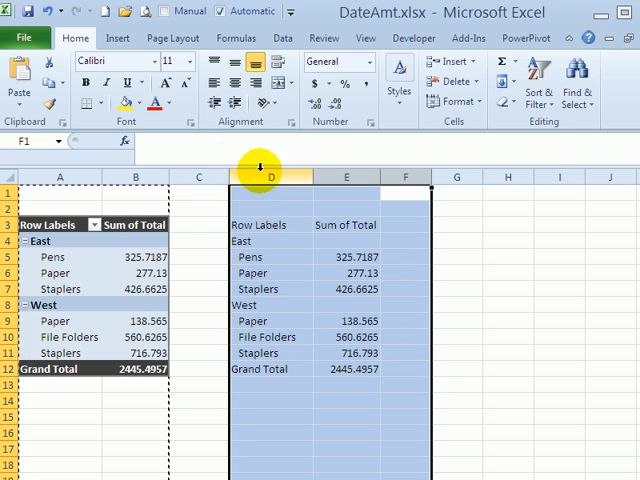
Delete columns D–F holding the pasted static copy
{"action": "right_click", "coordinate": [270, 177]}
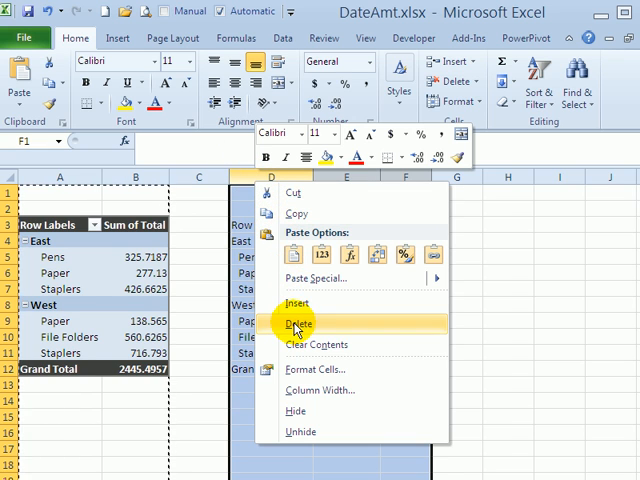
{"action": "left_click", "coordinate": [300, 323]}
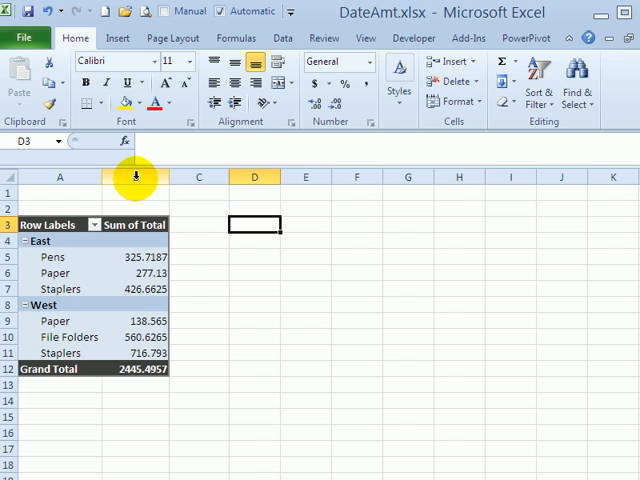
{"action": "mouse_move", "coordinate": [47, 177]}
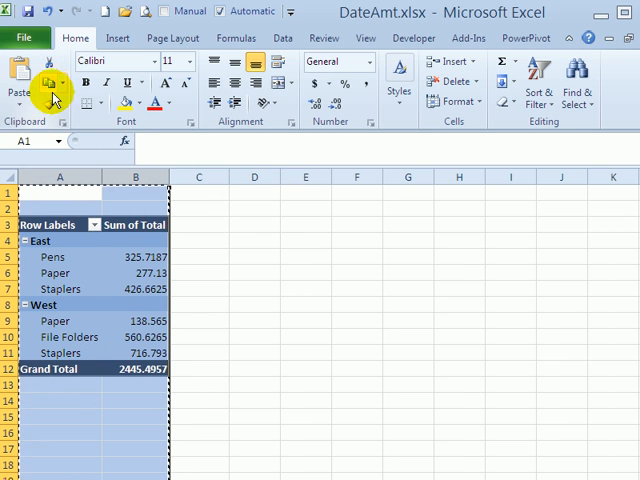
Copy the pivot table's columns A:B
{"action": "left_click", "coordinate": [254, 192]}
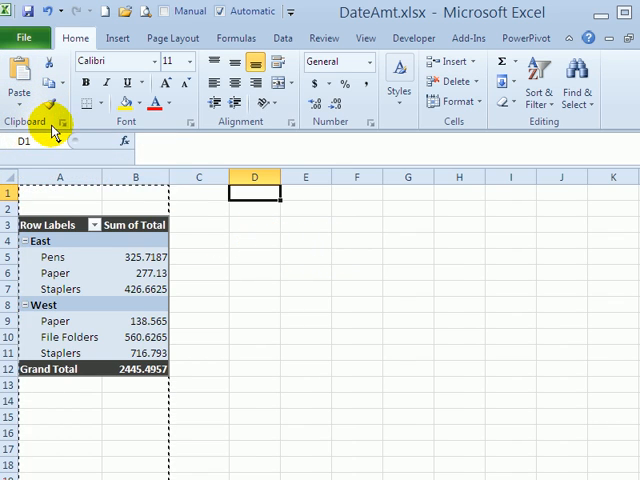
{"action": "mouse_move", "coordinate": [65, 130]}
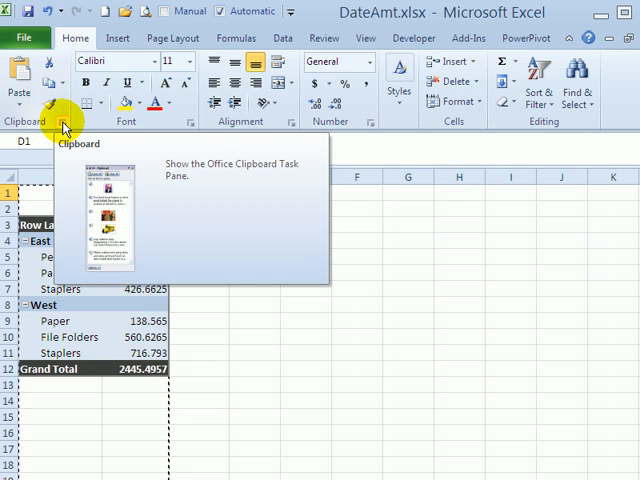
Open the Office Clipboard pane from the Clipboard group launcher
{"action": "left_click", "coordinate": [64, 122]}
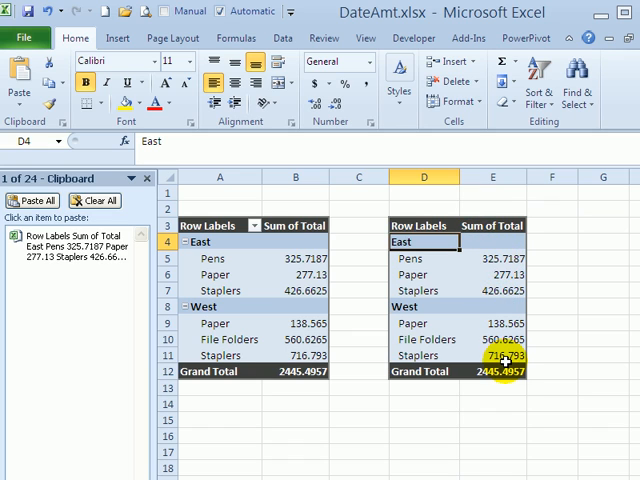
{"action": "mouse_move", "coordinate": [495, 371]}
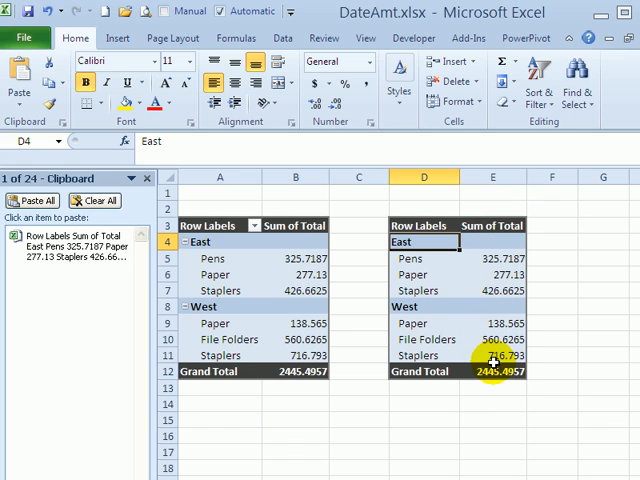